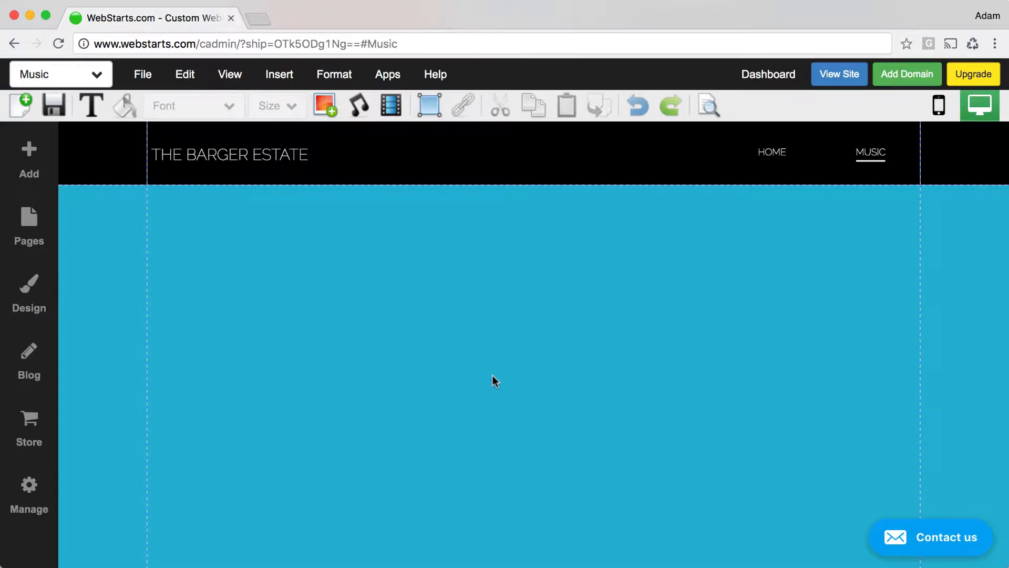
mouse_move(301, 326)
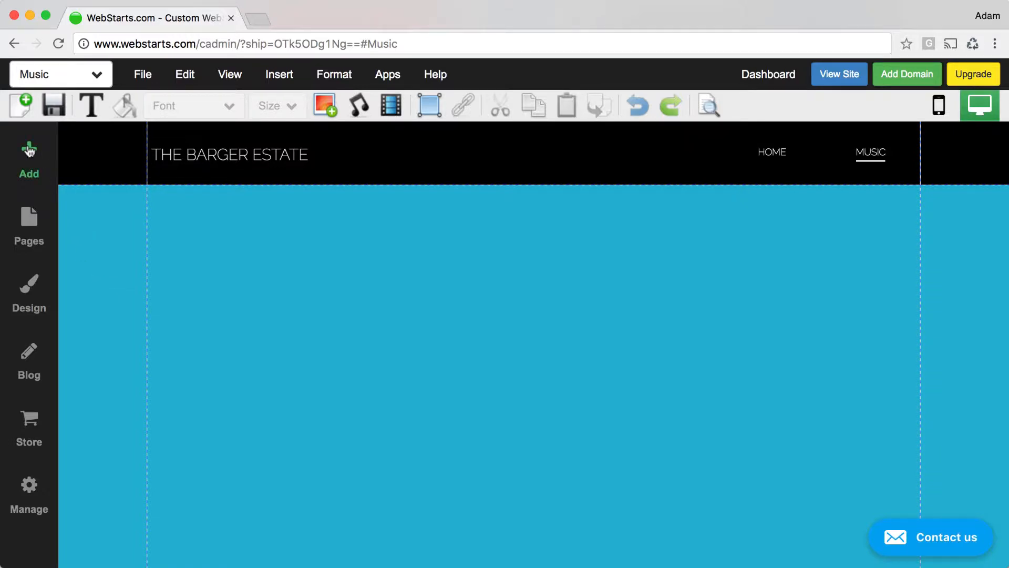
Upload transmission_intercepted_free.wav from Downloads into the music library
click(29, 155)
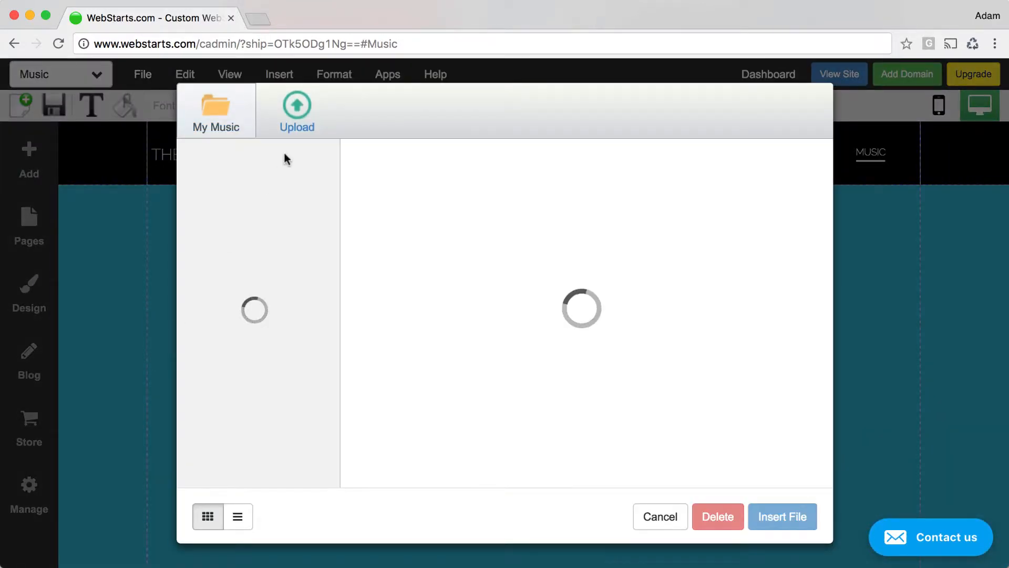
click(296, 103)
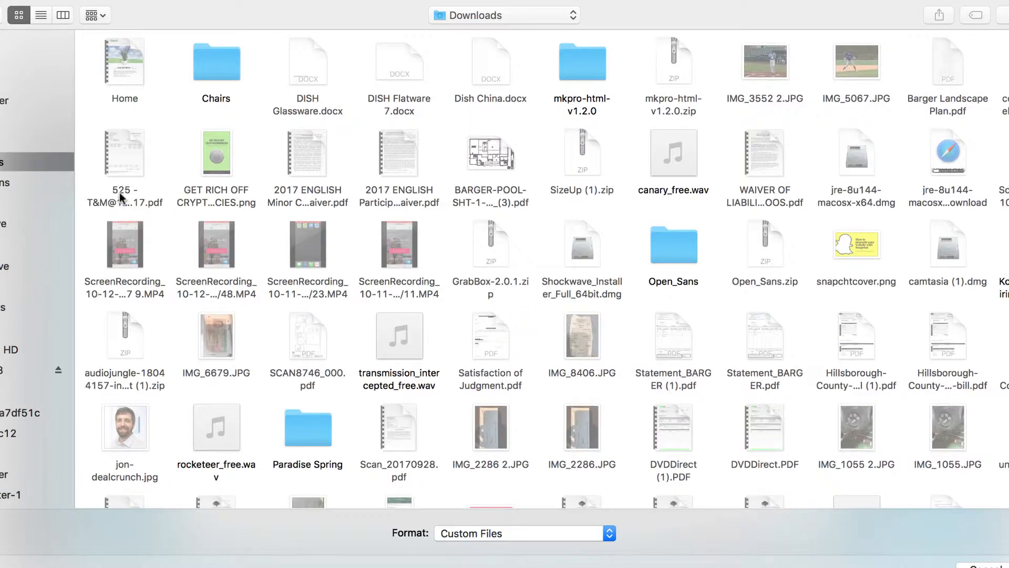
click(399, 335)
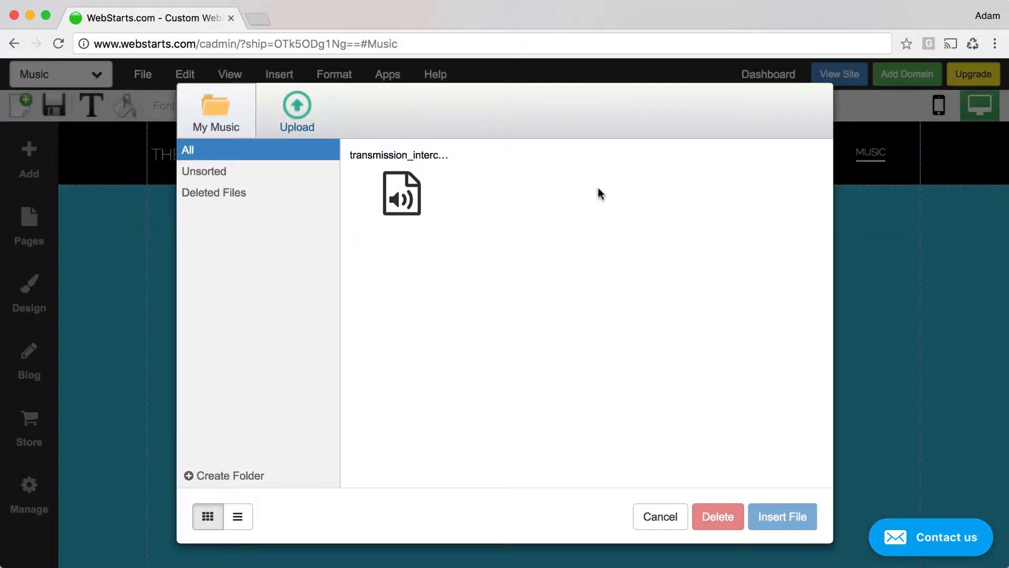
mouse_move(401, 193)
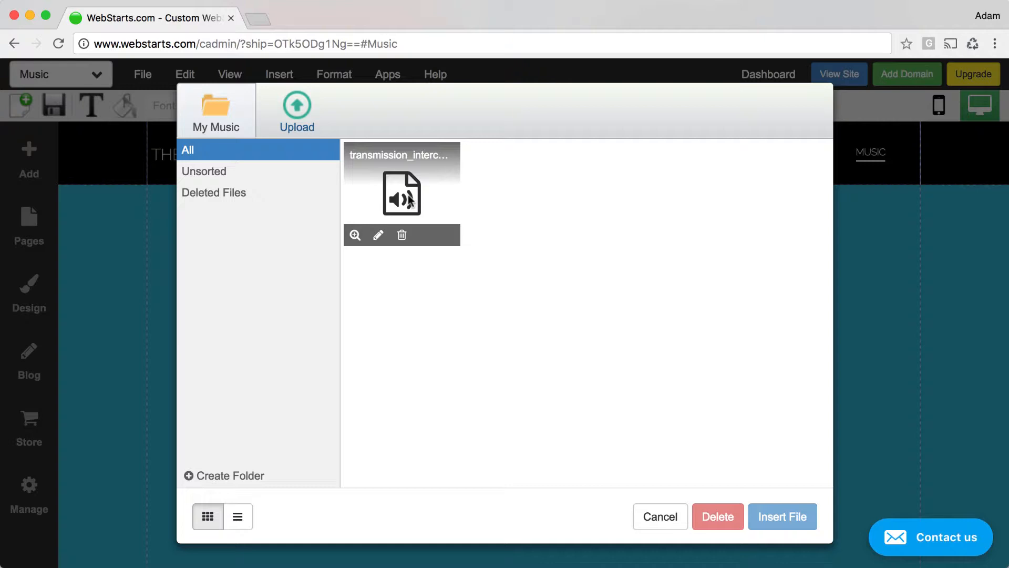
Insert the transmission_intercepted_free track from My Music onto the Music page
click(402, 193)
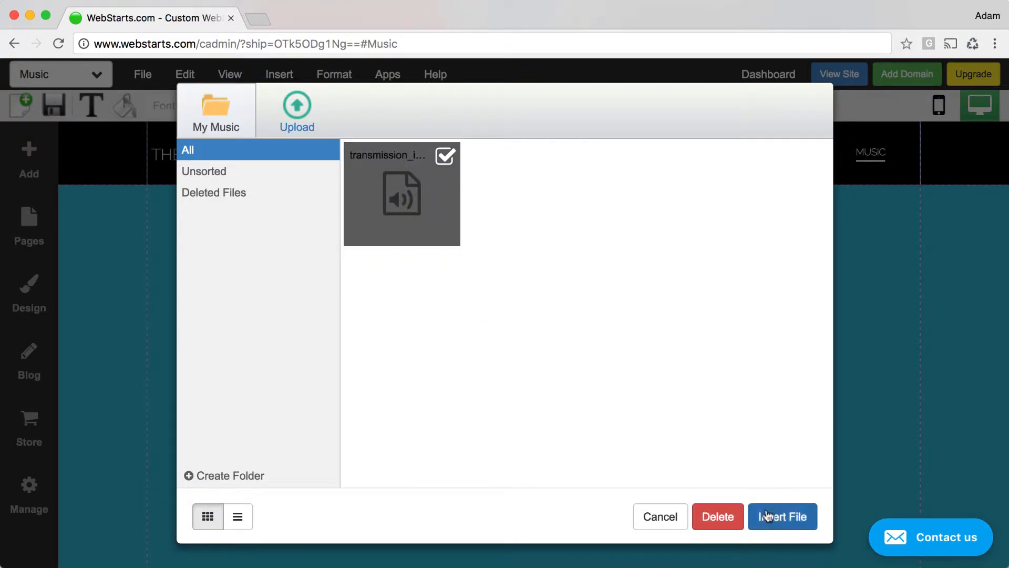
click(782, 516)
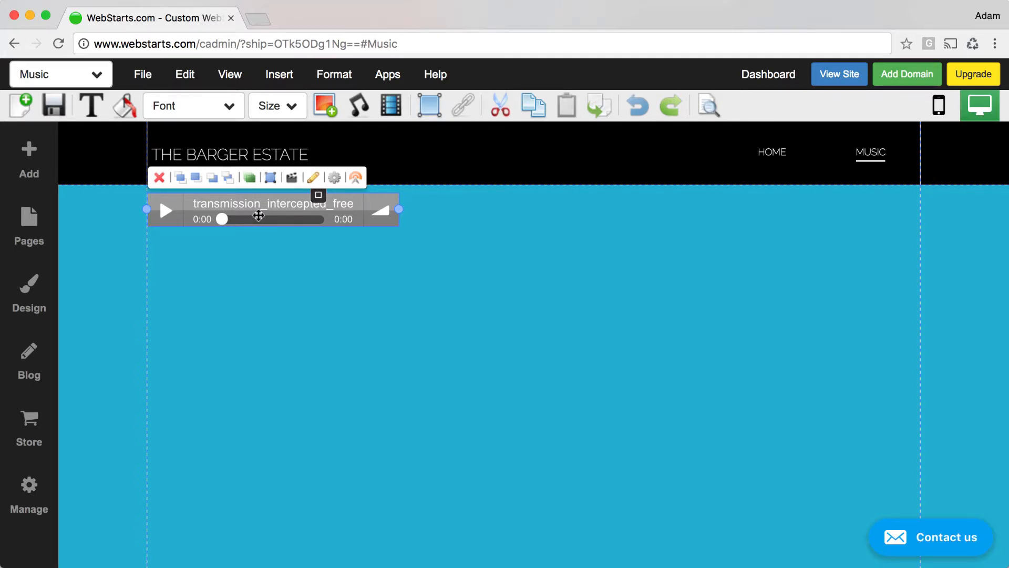
Turn on Repeat in the audio player's settings
click(334, 177)
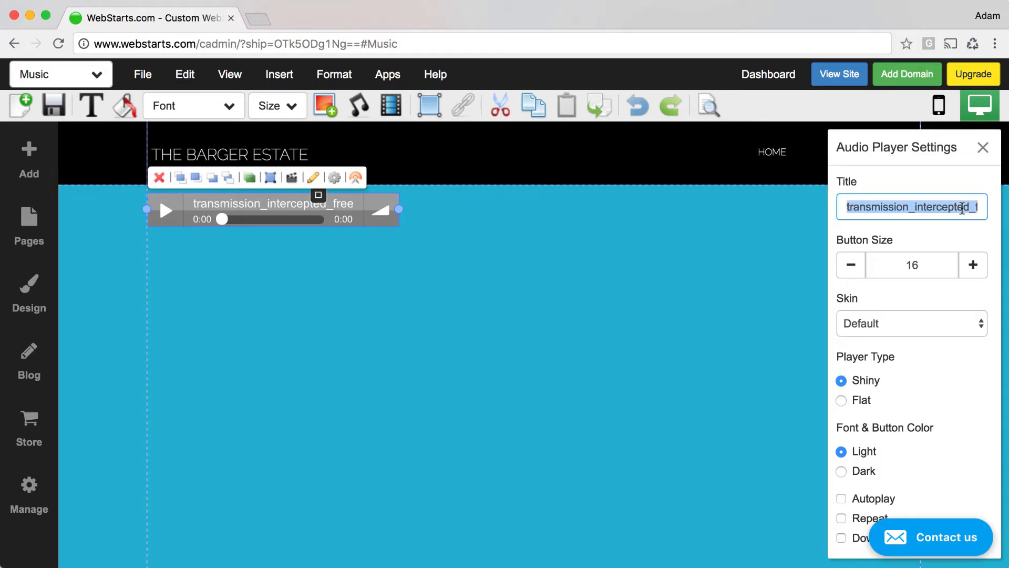
mouse_move(938, 391)
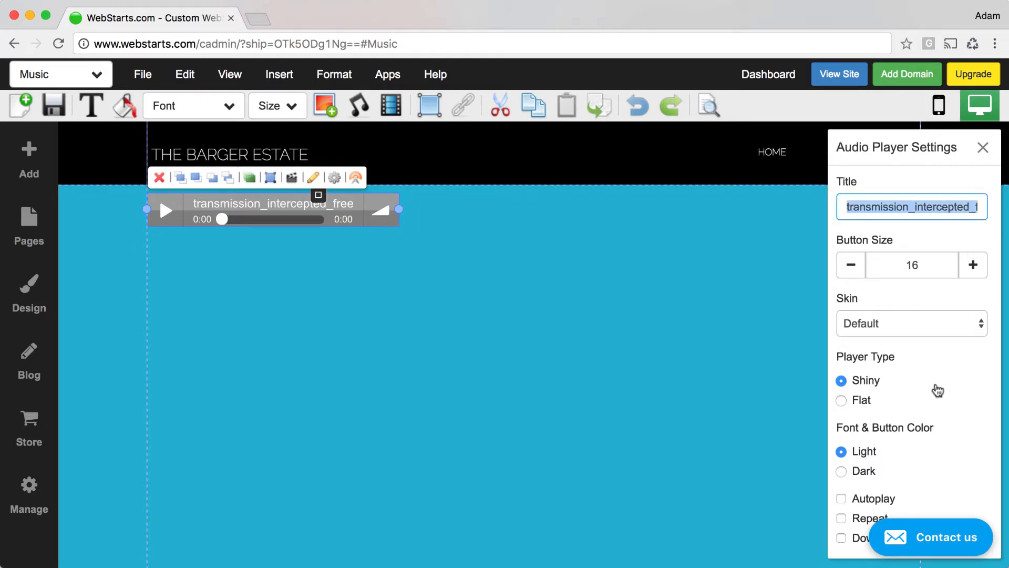
click(841, 519)
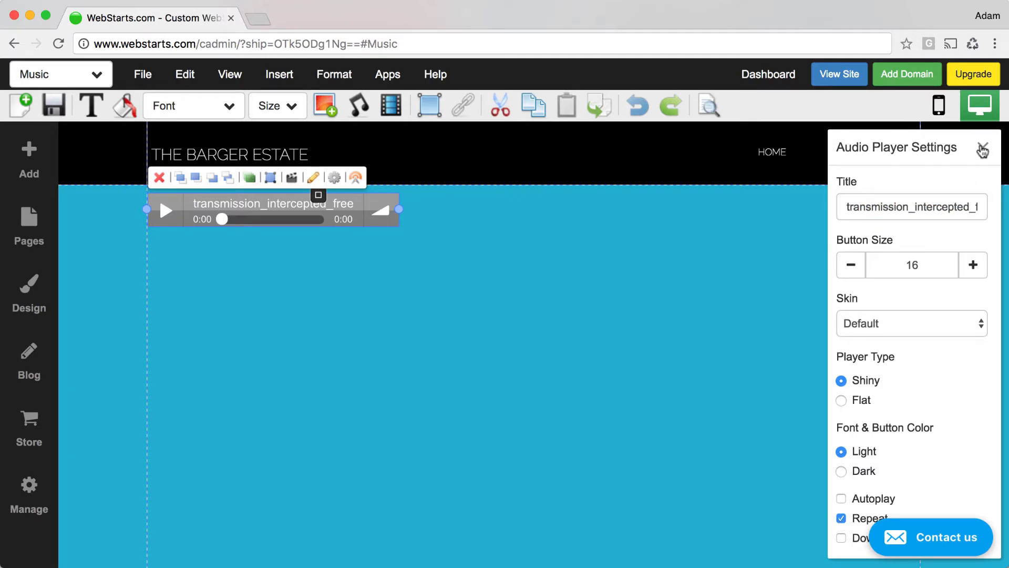
click(982, 148)
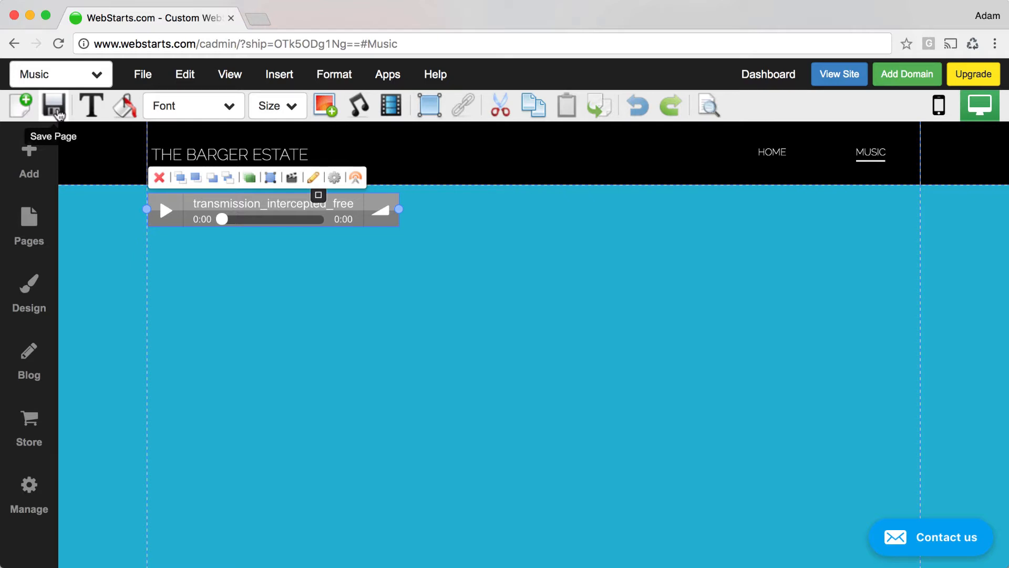
Save the Music page and dismiss the success message
click(54, 105)
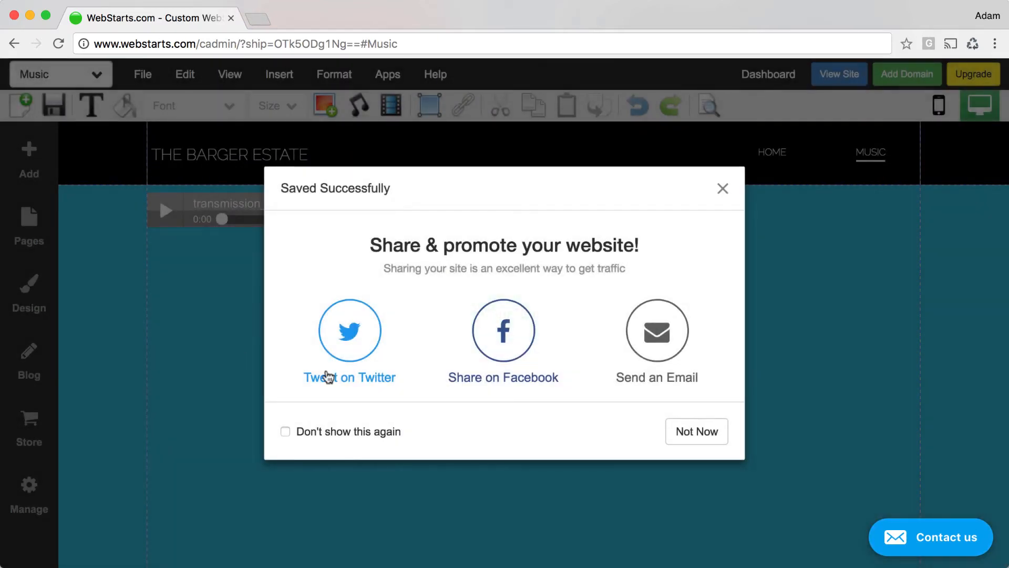
click(696, 431)
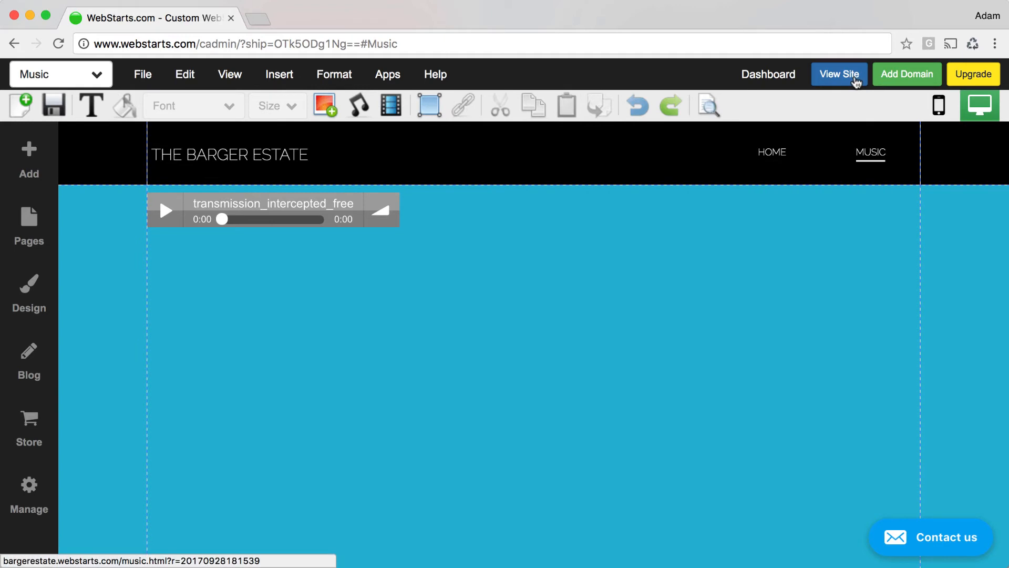
View the live Music page and briefly play, then pause, the transmission_intercepted_free track
click(839, 74)
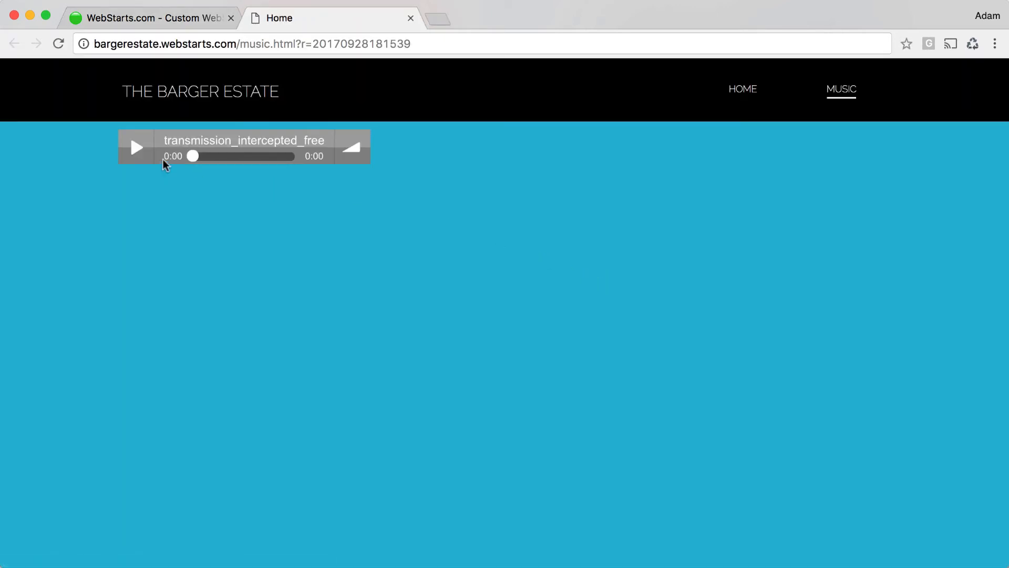
click(135, 147)
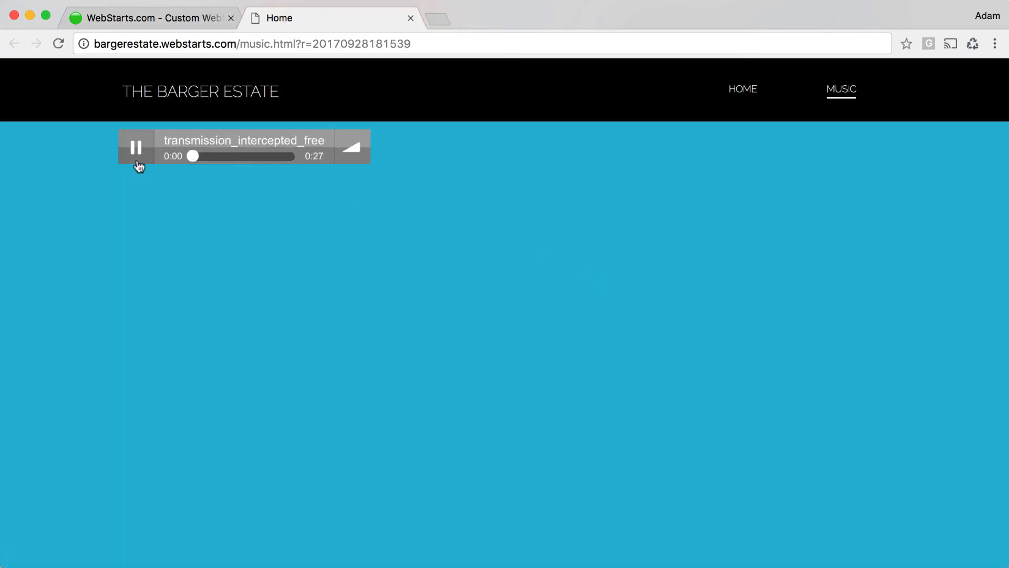
click(136, 147)
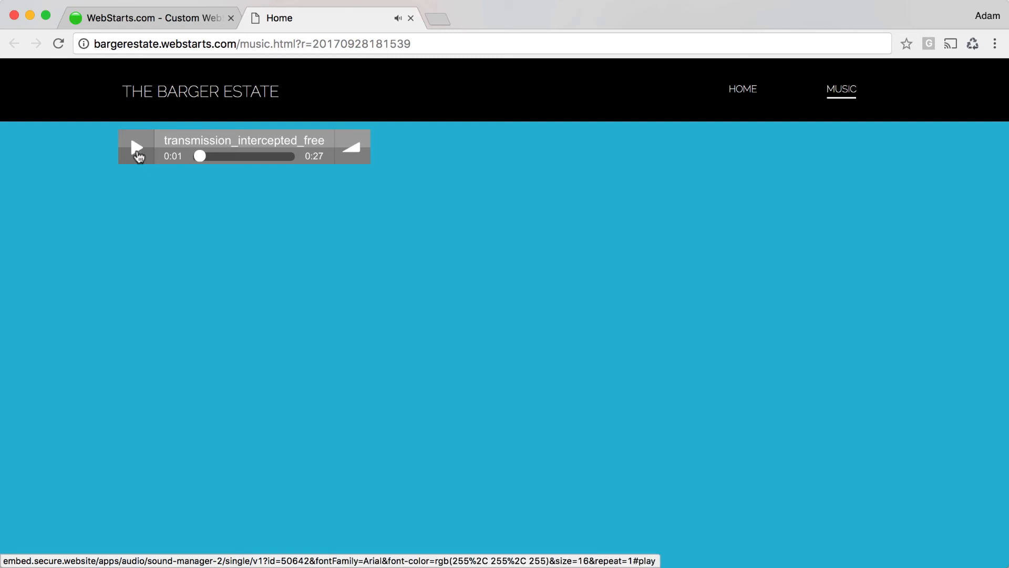